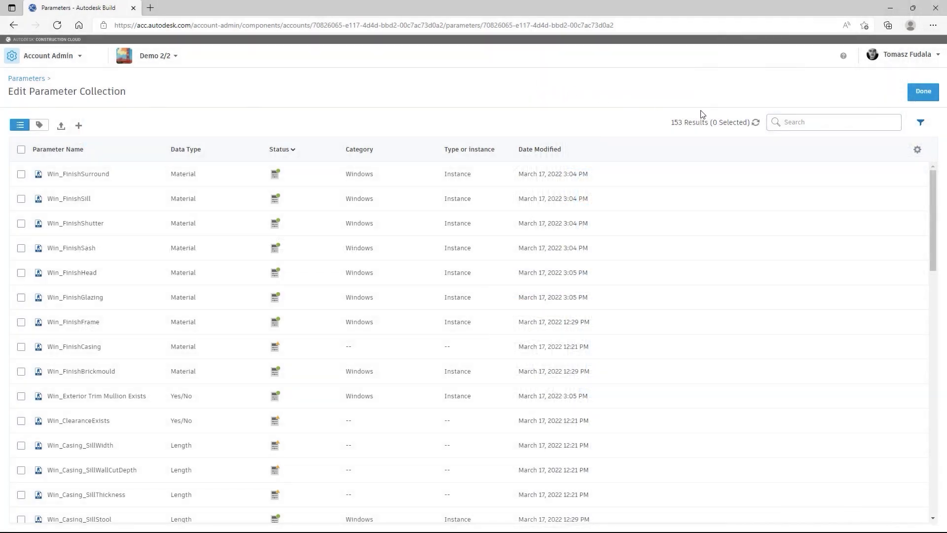
Filter the collection to Length data type and Windows category and save the search as Windows-Length.
left_click(920, 122)
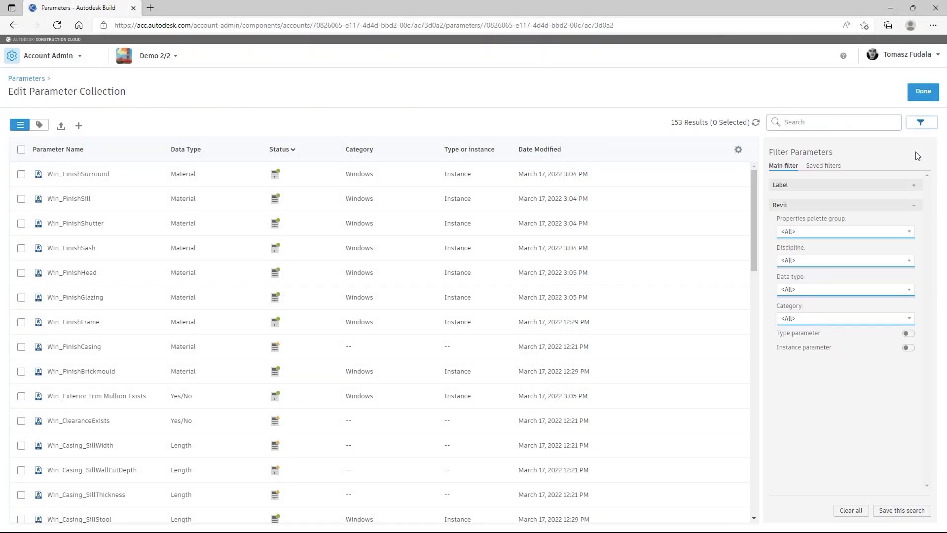
left_click(845, 289)
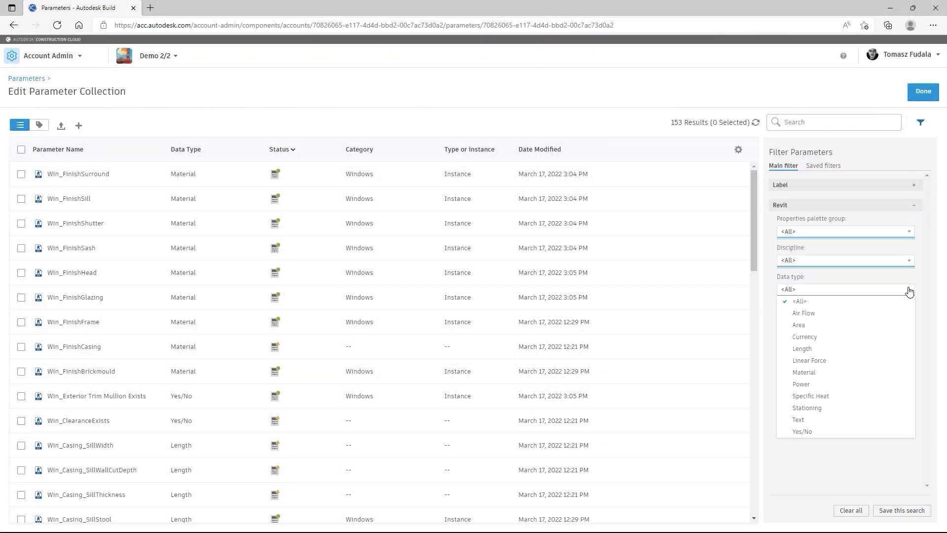
left_click(801, 348)
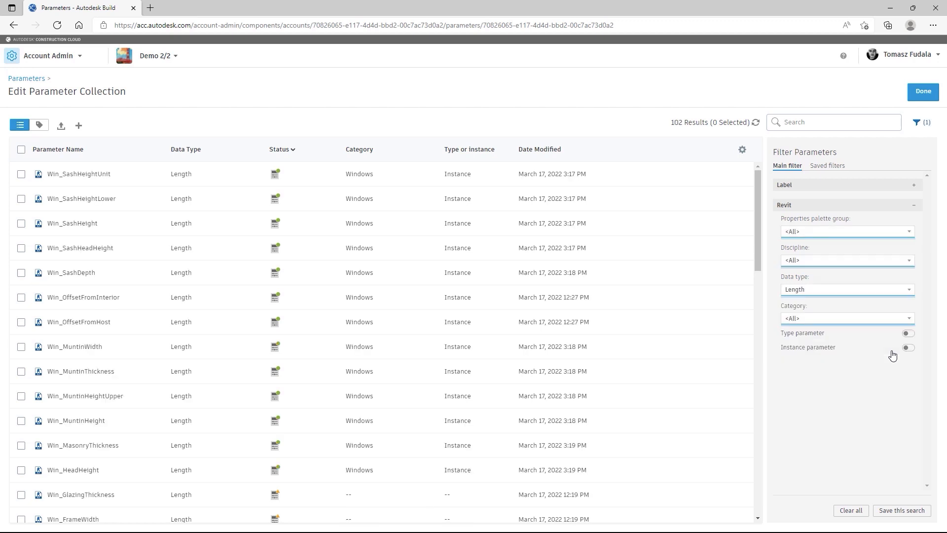
left_click(848, 318)
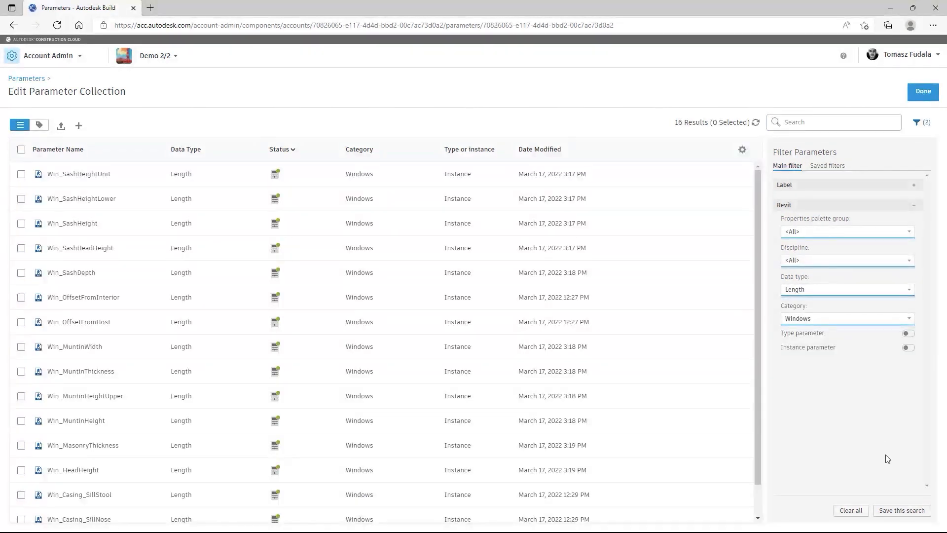
left_click(901, 510)
type("Windows-Length")
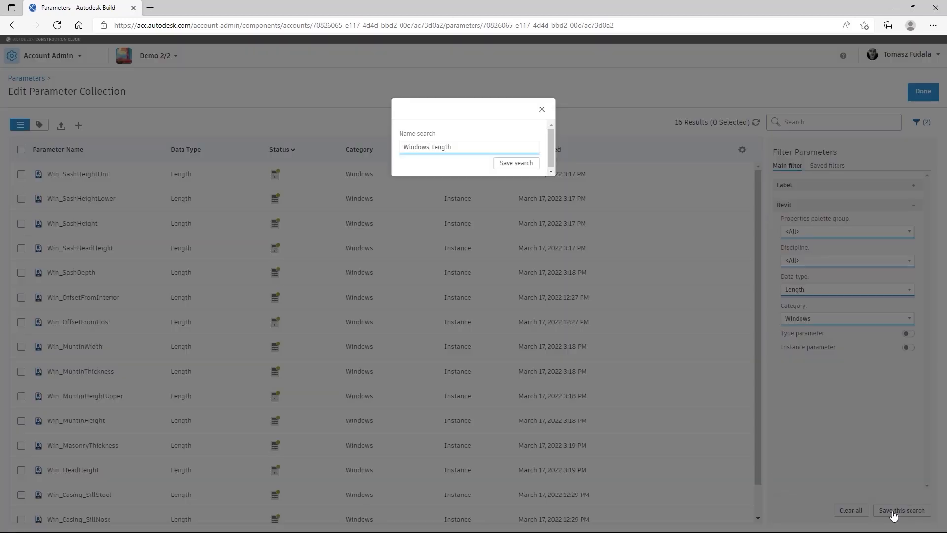
left_click(515, 162)
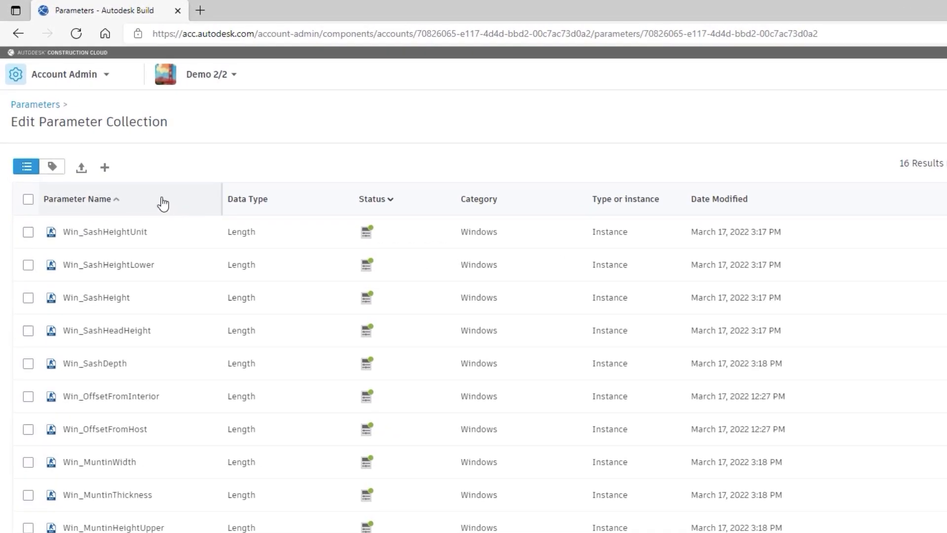
Create a Length instance parameter Win_Head_Height assigned to the Windows category.
left_click(104, 168)
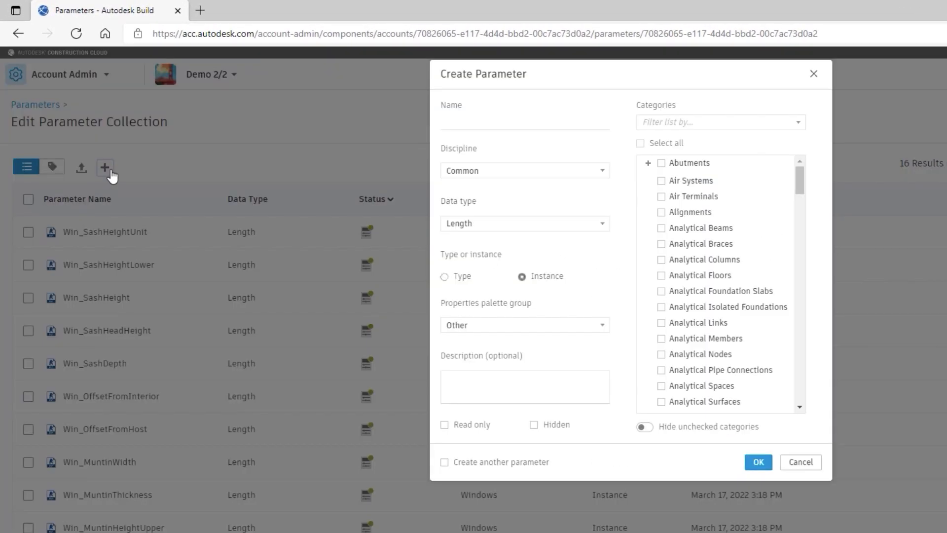
type("Win_Head_Height")
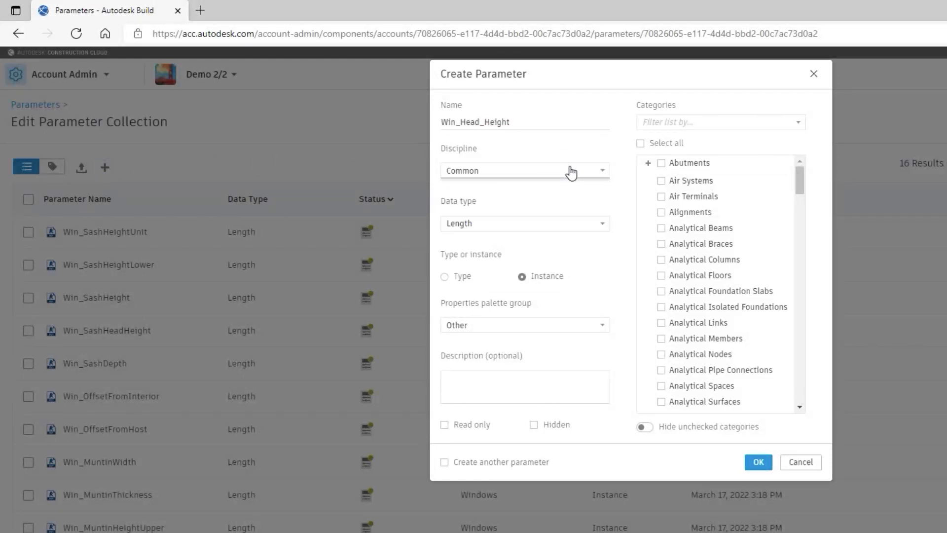
left_click(445, 276)
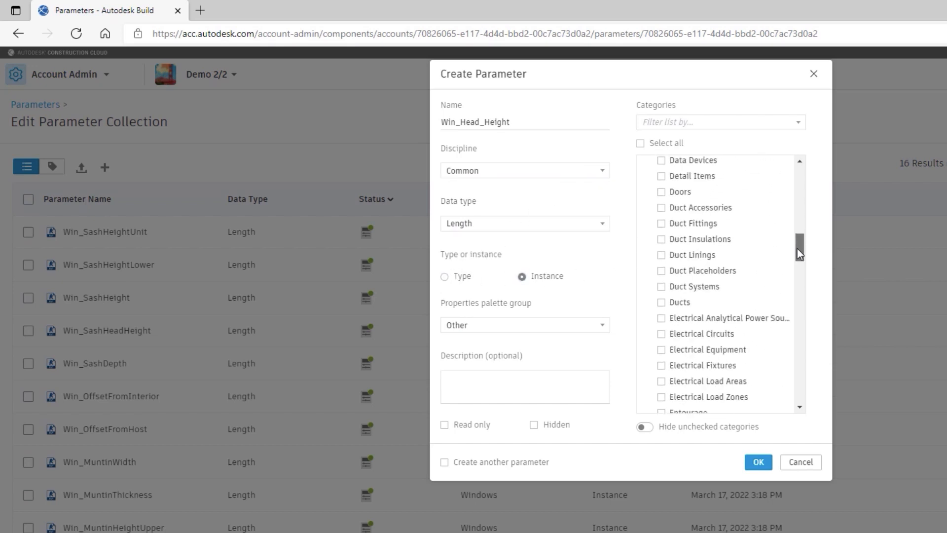
left_click(661, 375)
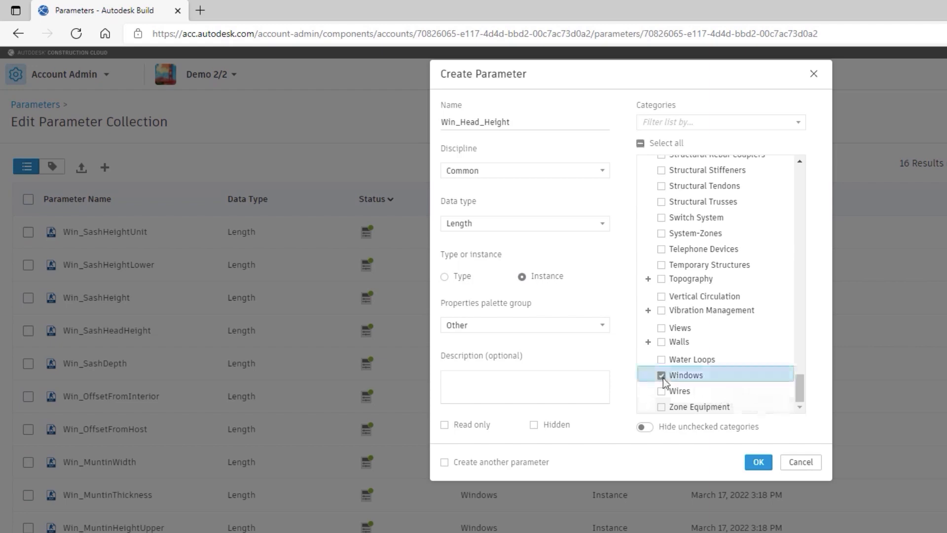
left_click(757, 461)
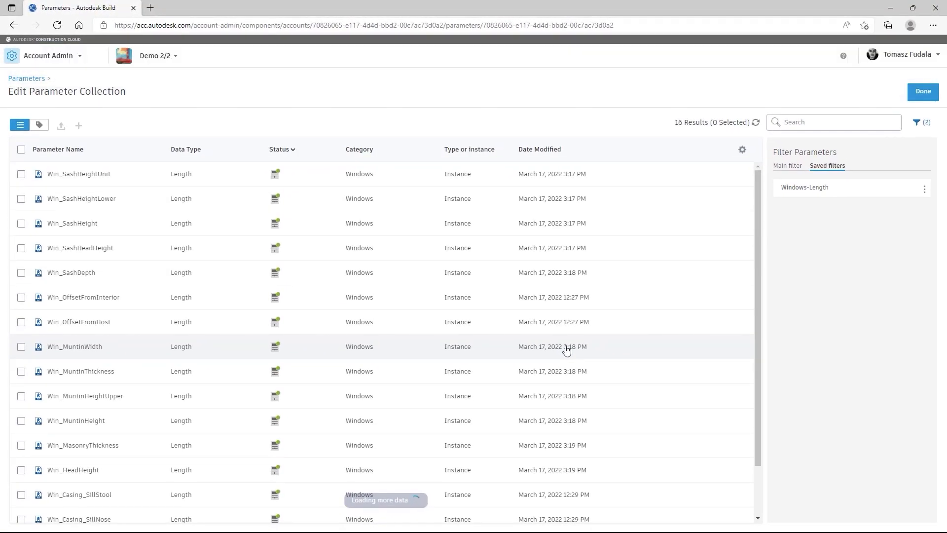
scroll("down", 3)
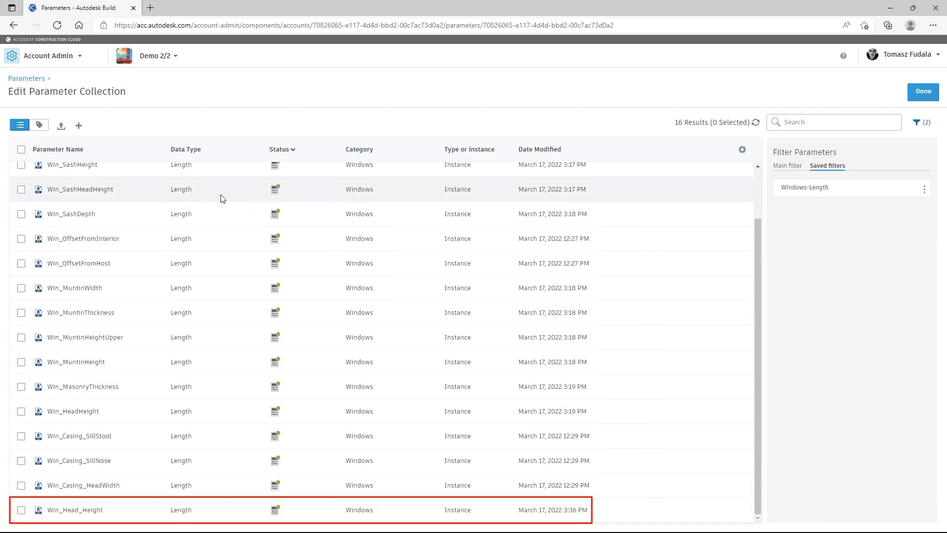
Start a shared parameter file upload and browse the Shared Parameters folder.
left_click(60, 125)
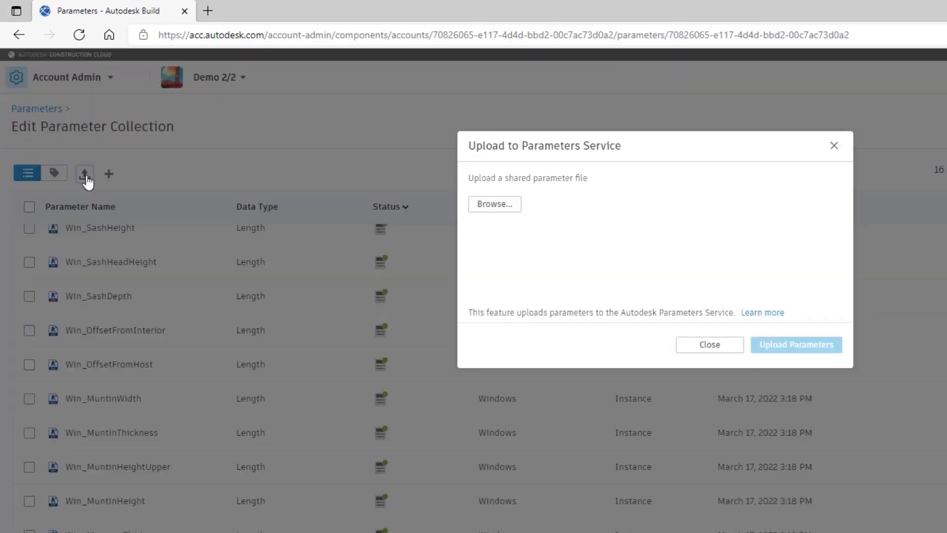
left_click(494, 203)
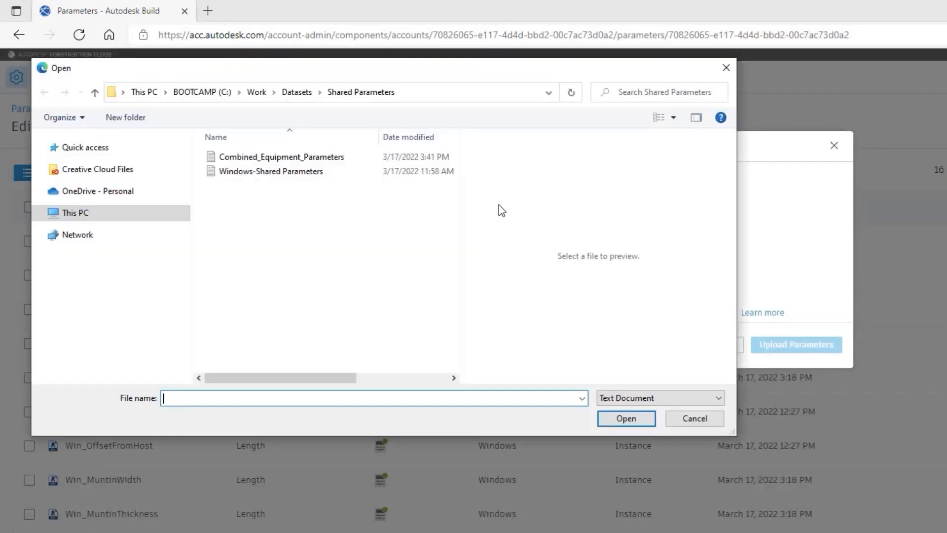
left_click(281, 156)
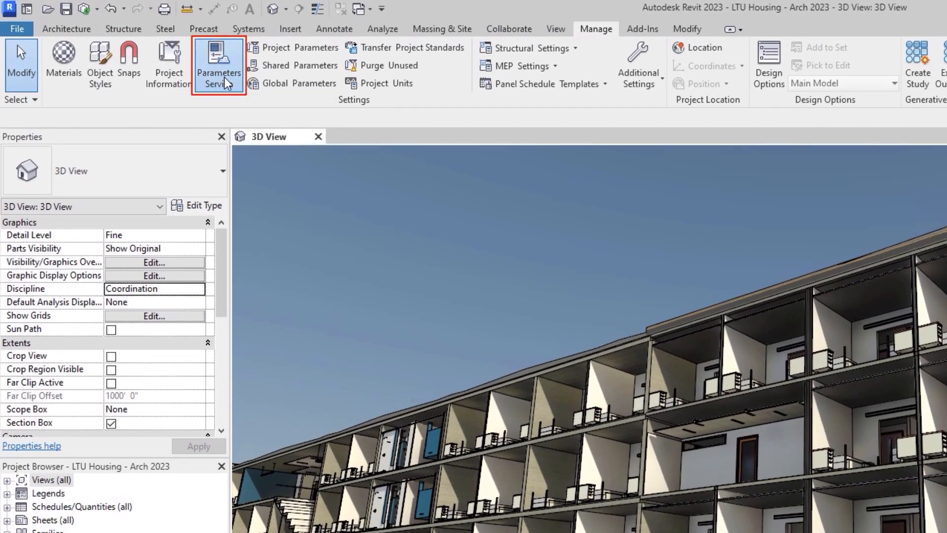
Show the Parameters Service list with the saved Windows-Length filter applied, sorted by name.
left_click(219, 65)
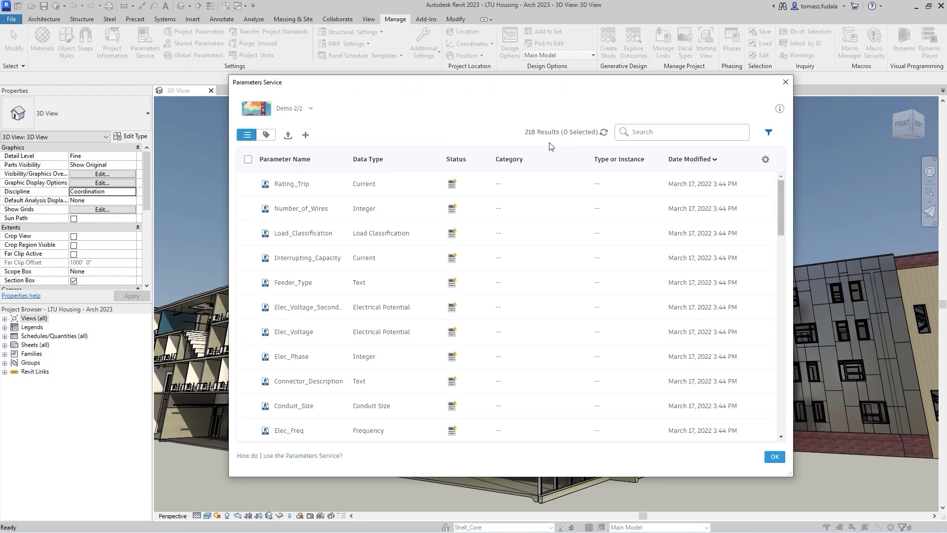
left_click(768, 132)
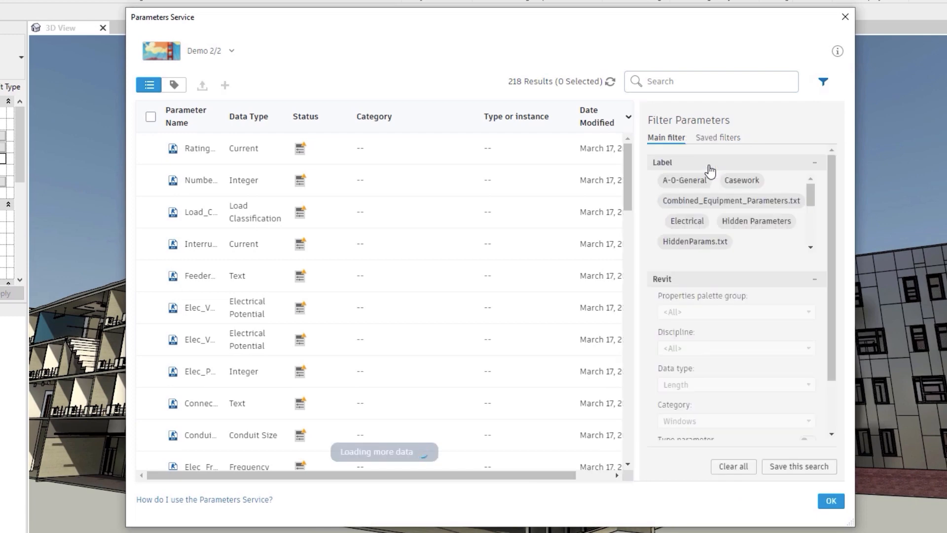
left_click(822, 82)
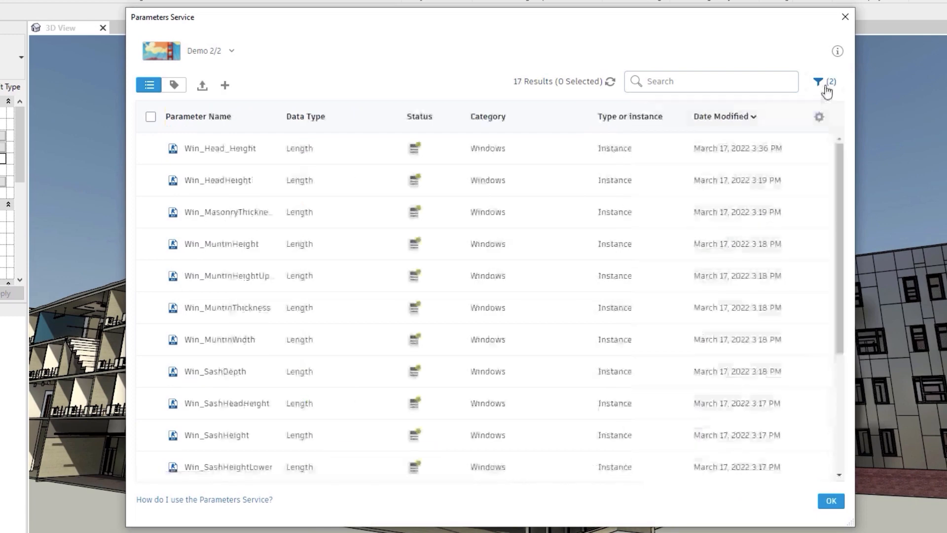
left_click(197, 116)
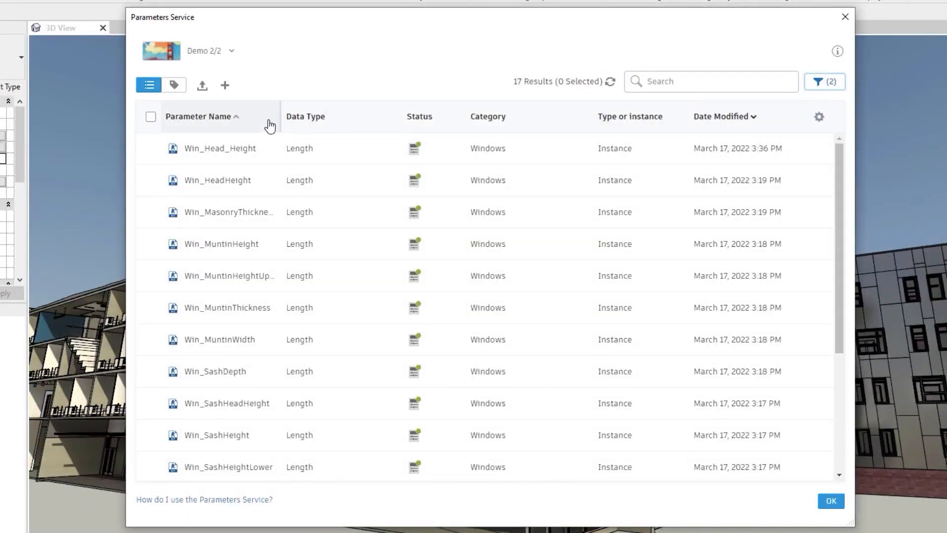
Look at the Upload options and close them without uploading.
left_click(201, 85)
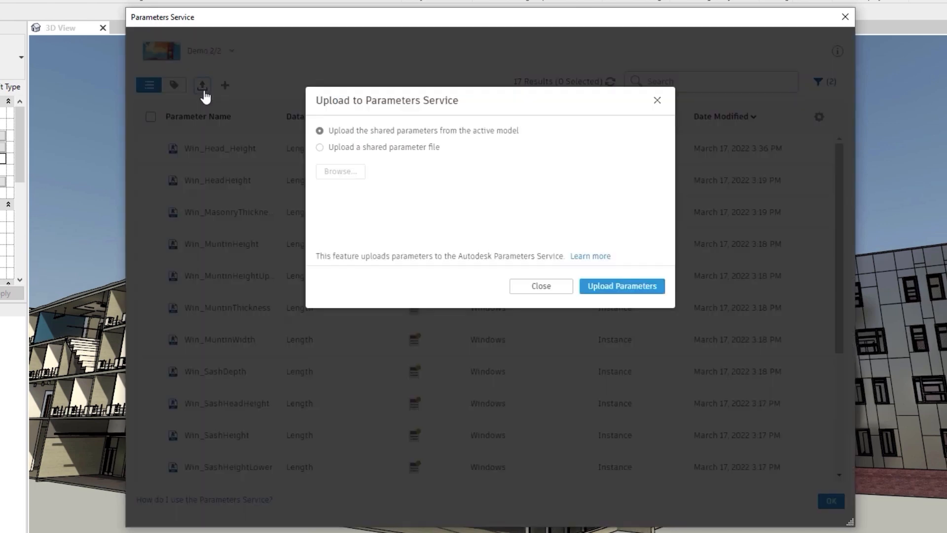
mouse_move(413, 183)
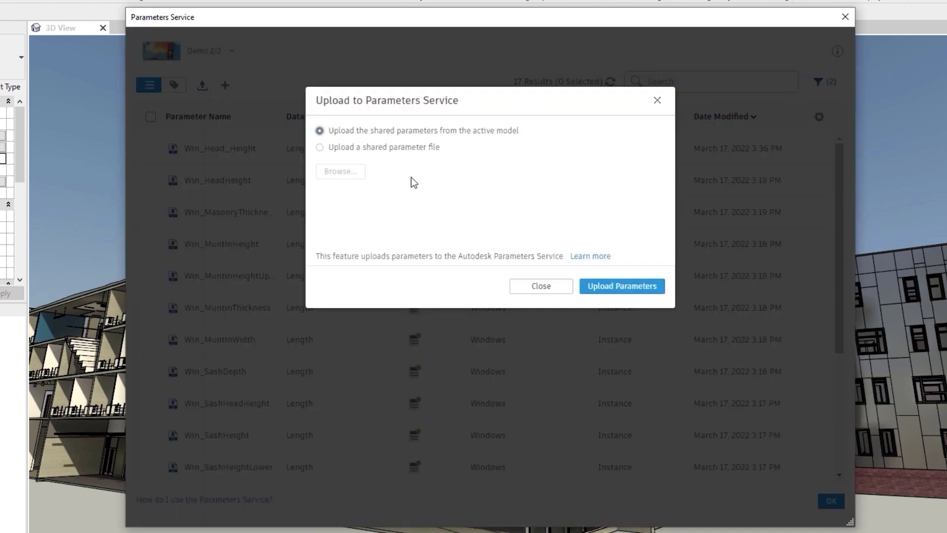
left_click(621, 286)
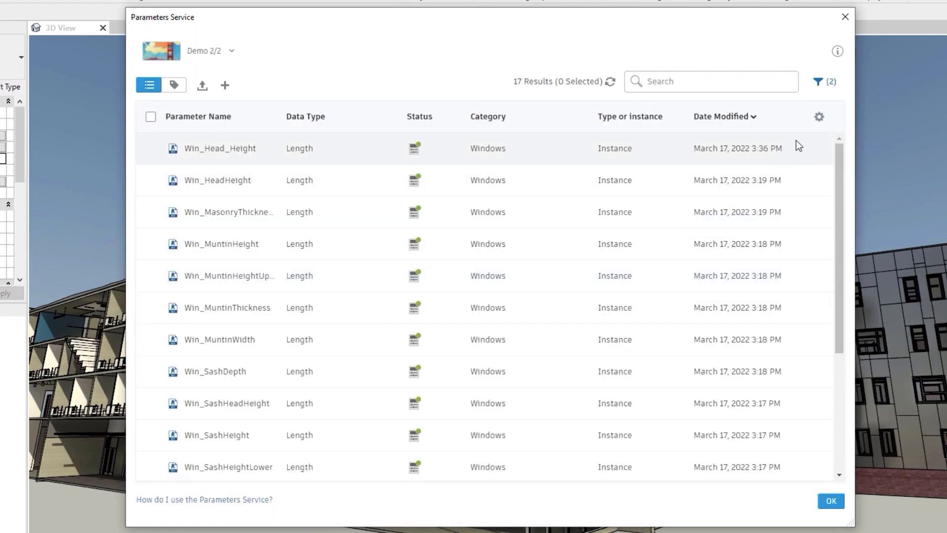
Clear all filters, keep only Length data type, and sort the 112 results by parameter name.
left_click(824, 81)
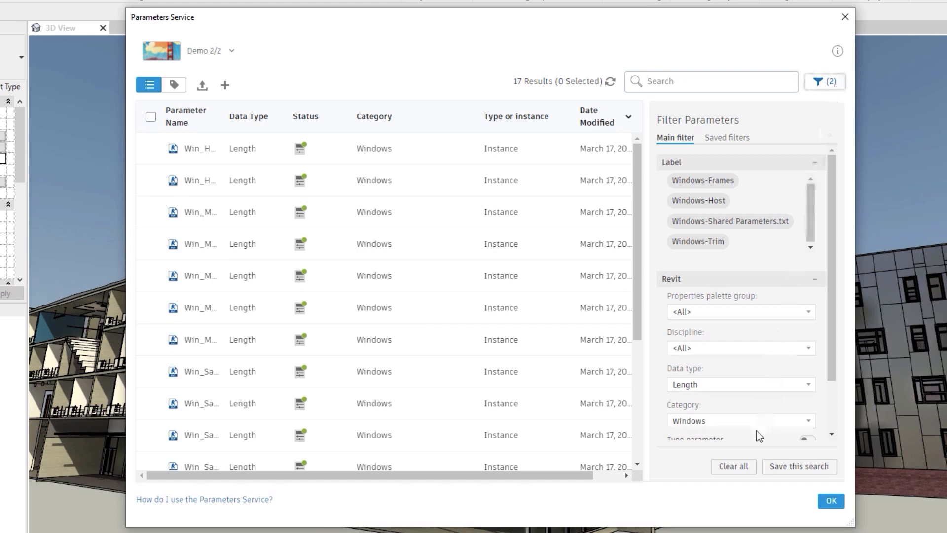
left_click(733, 466)
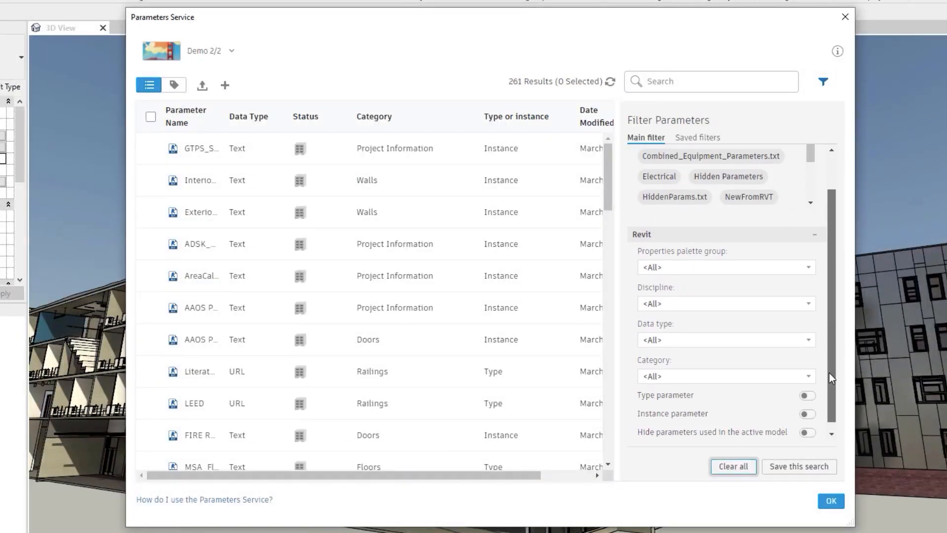
left_click(725, 339)
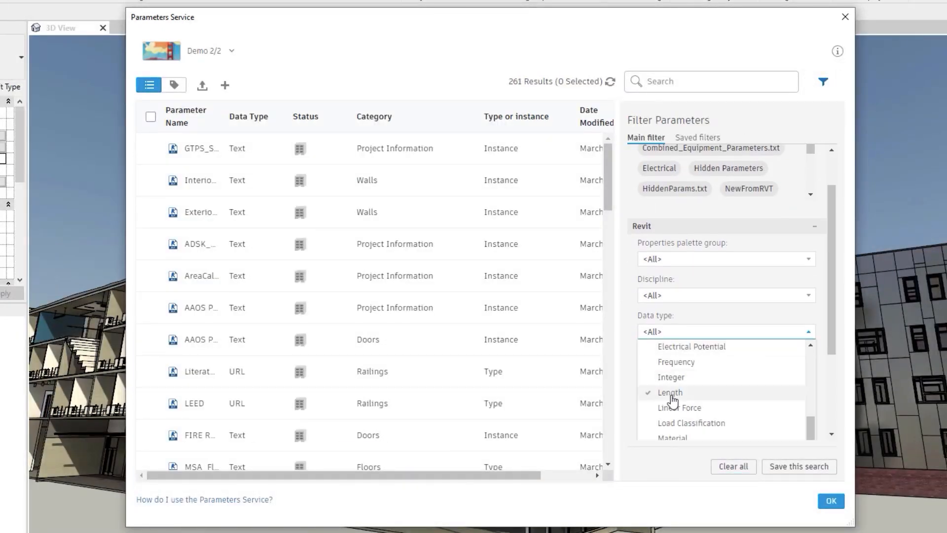
left_click(669, 391)
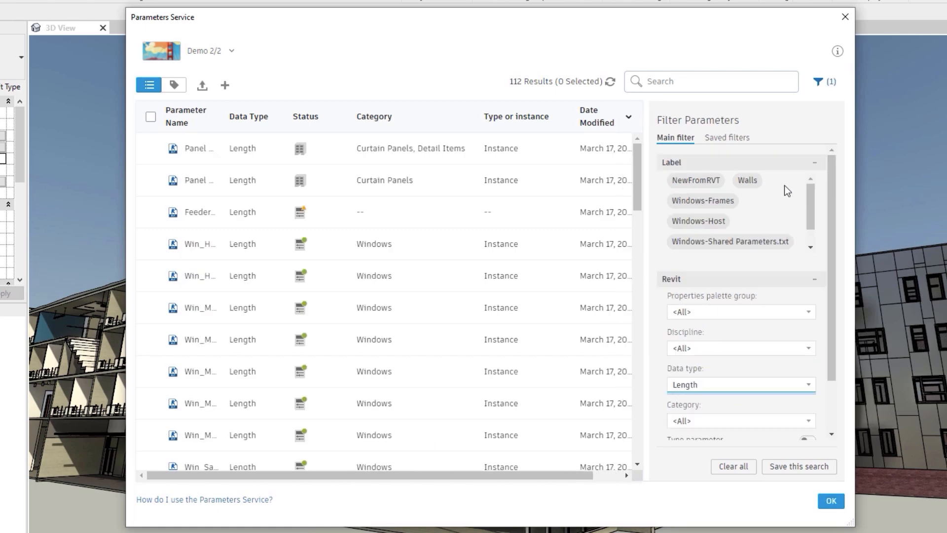
left_click(822, 81)
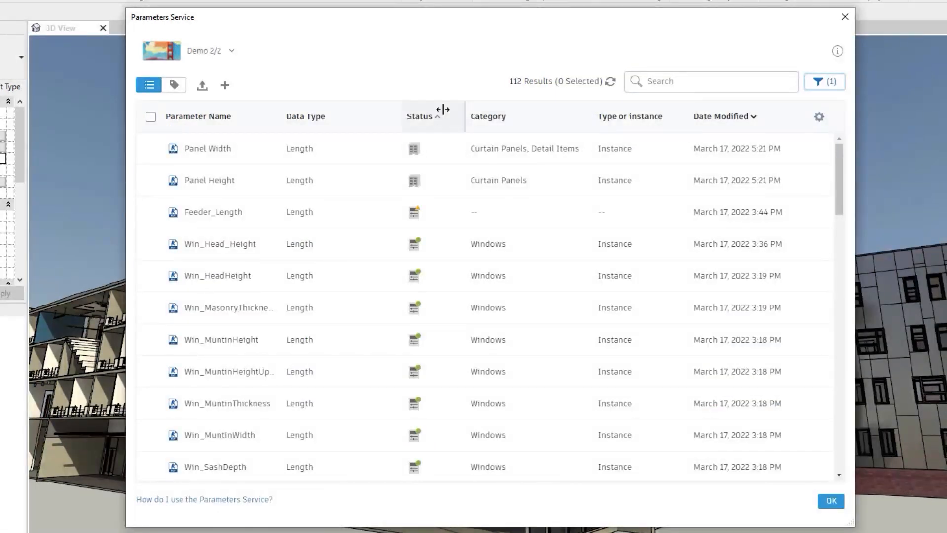
left_click(197, 116)
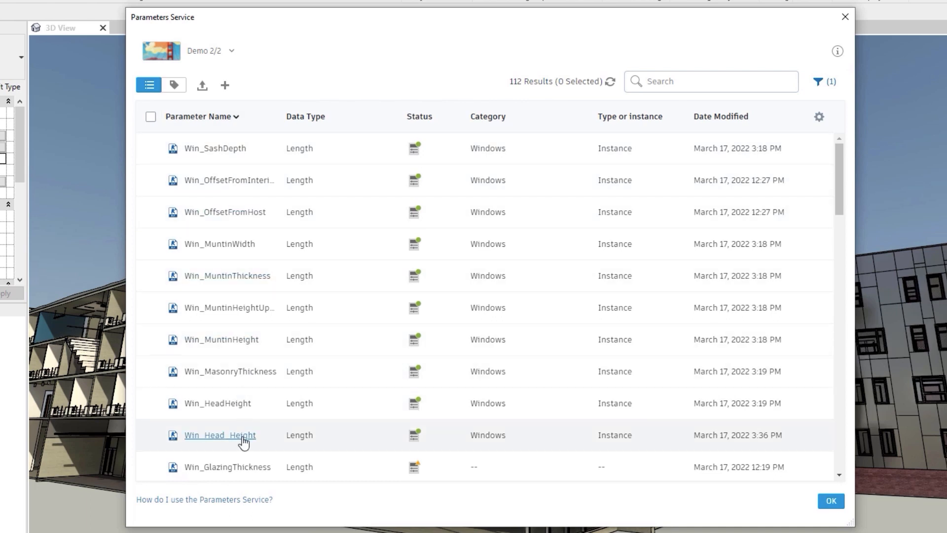
Assign the Windows category to Win_GlazingThickness in its properties.
double_click(227, 466)
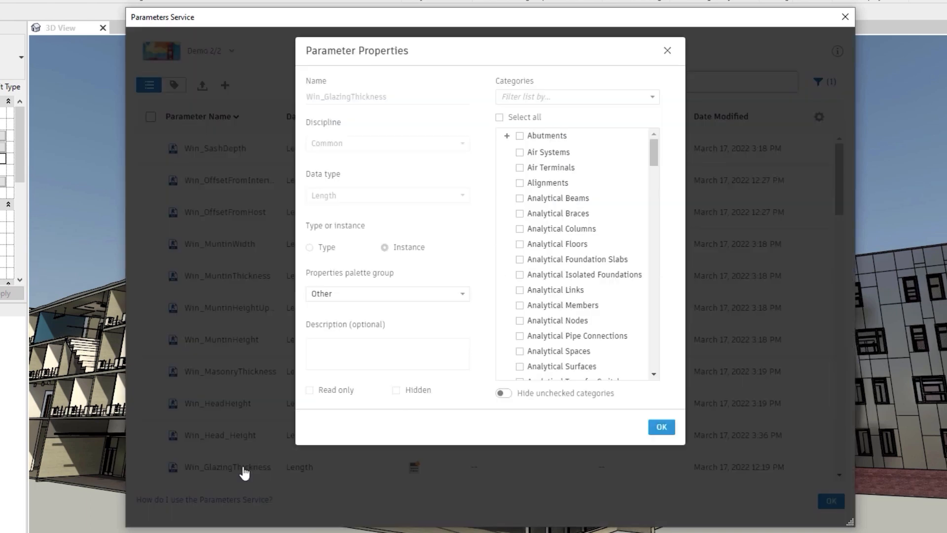
scroll("down", 3)
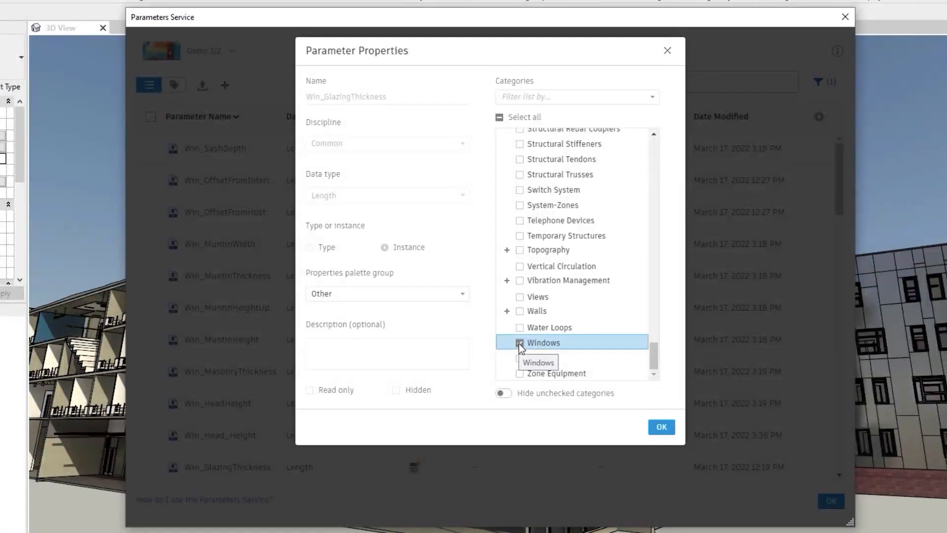
left_click(661, 426)
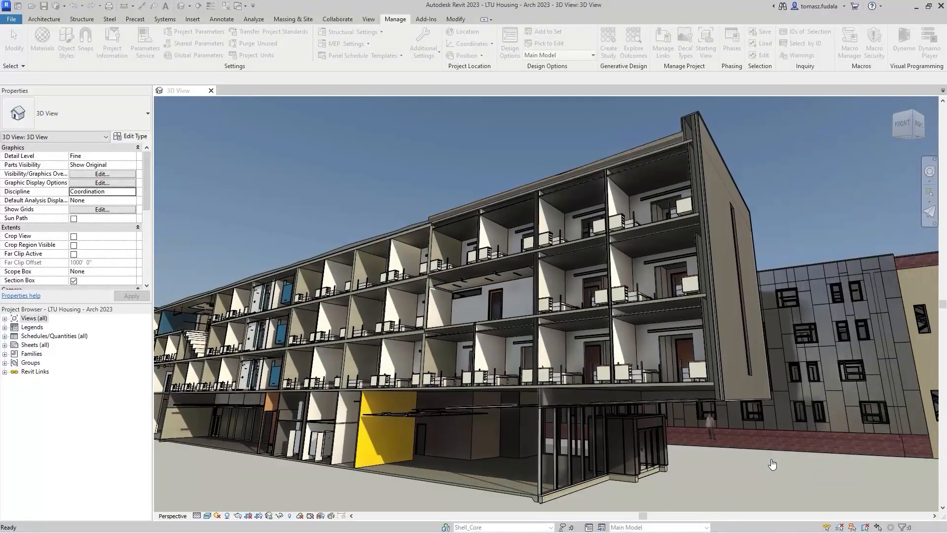
From Project Parameters, apply the saved window filter and add six Win_ parameters to the Revit model.
left_click(450, 262)
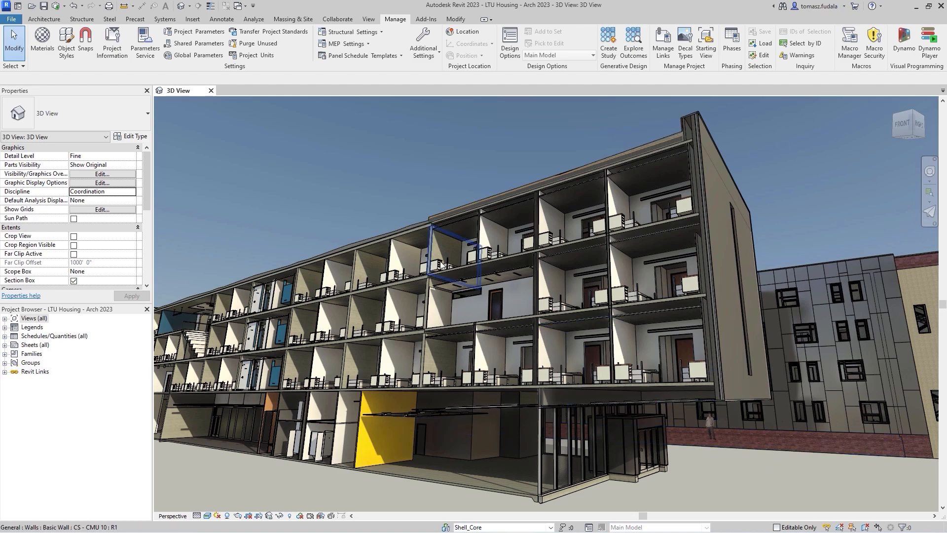
left_click(182, 31)
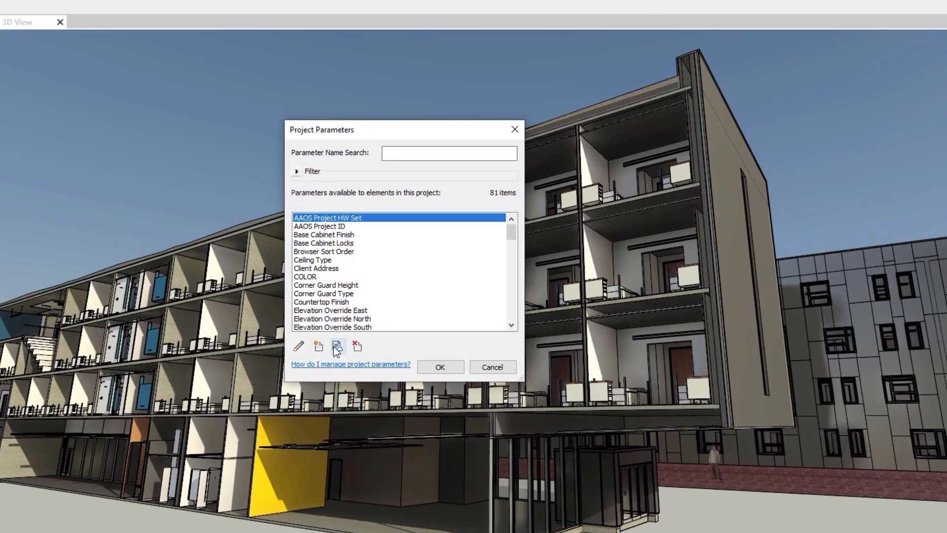
left_click(336, 347)
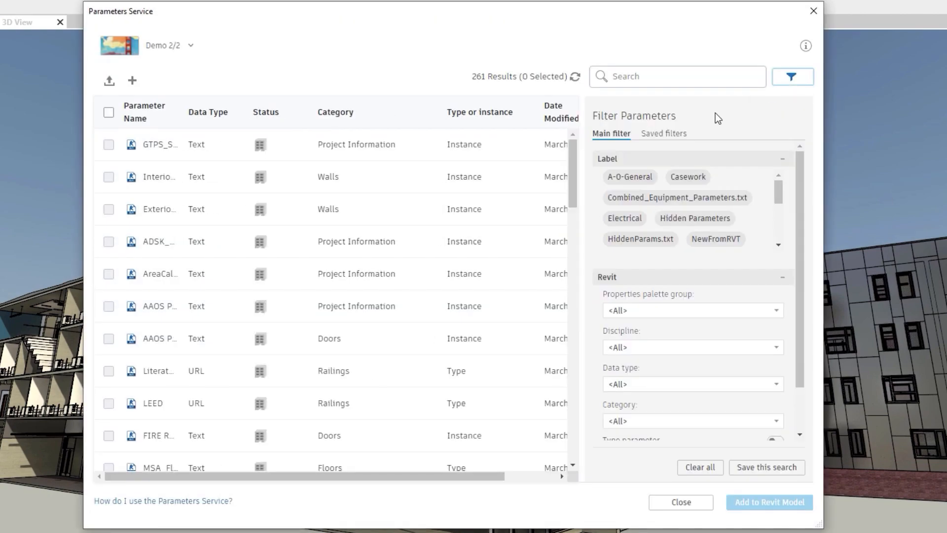
left_click(792, 76)
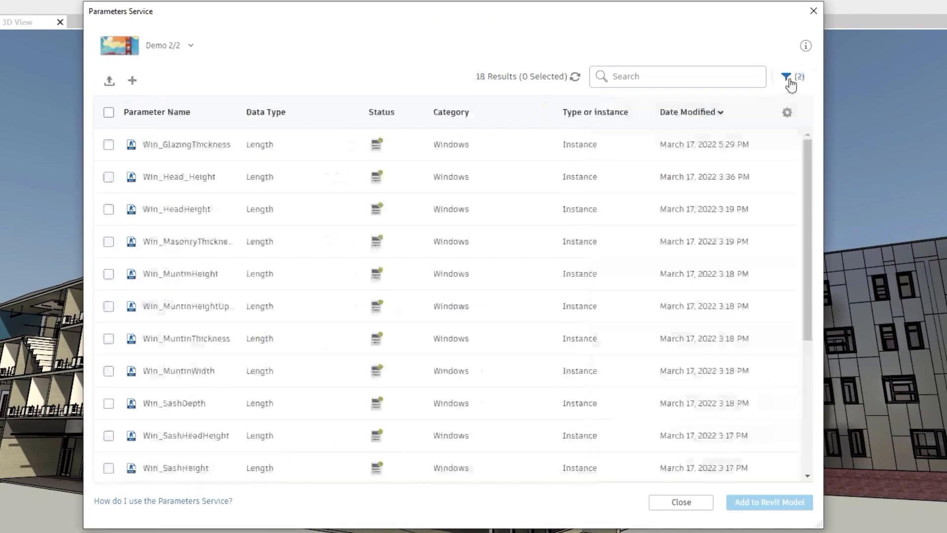
left_click(109, 144)
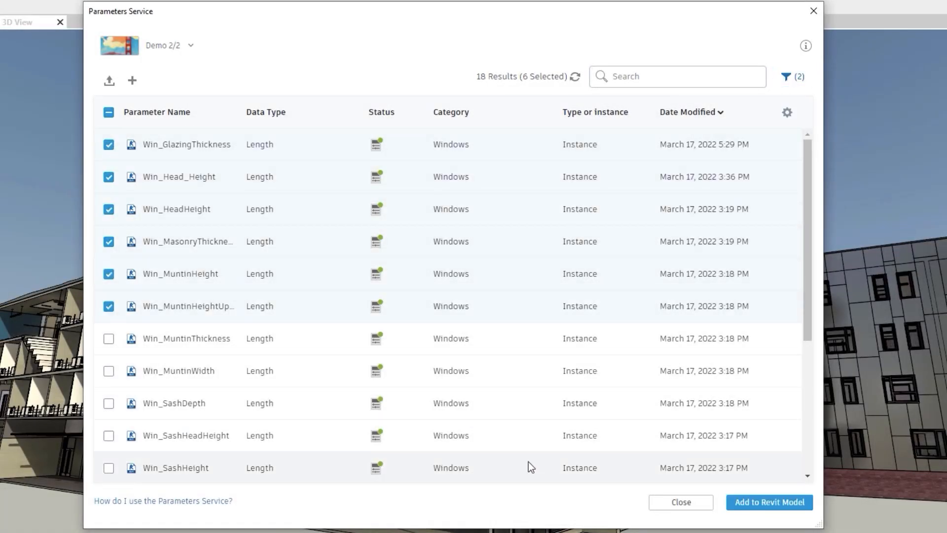
left_click(768, 502)
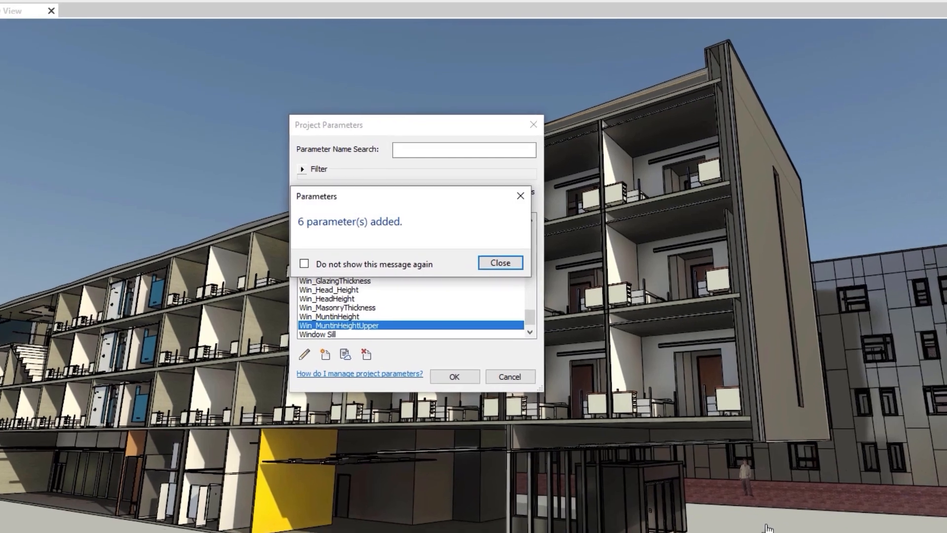
Filter Project Parameters by Parameter Type 'Parameters Service' to show the 44 service parameters.
left_click(499, 262)
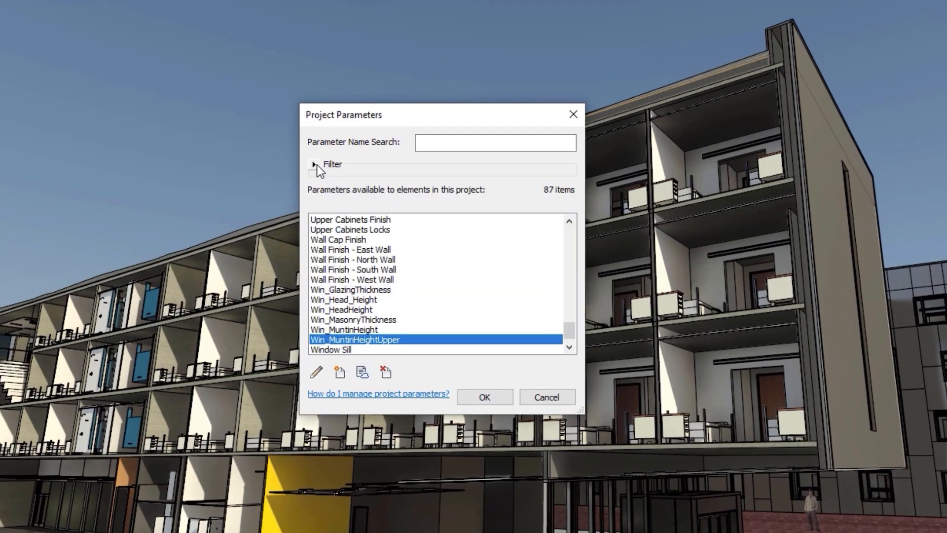
left_click(314, 164)
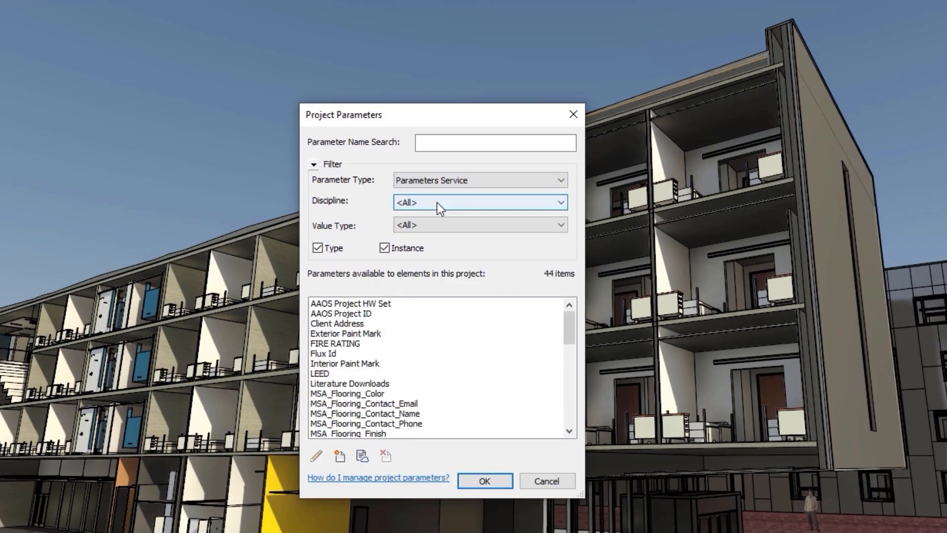
scroll("down", 3)
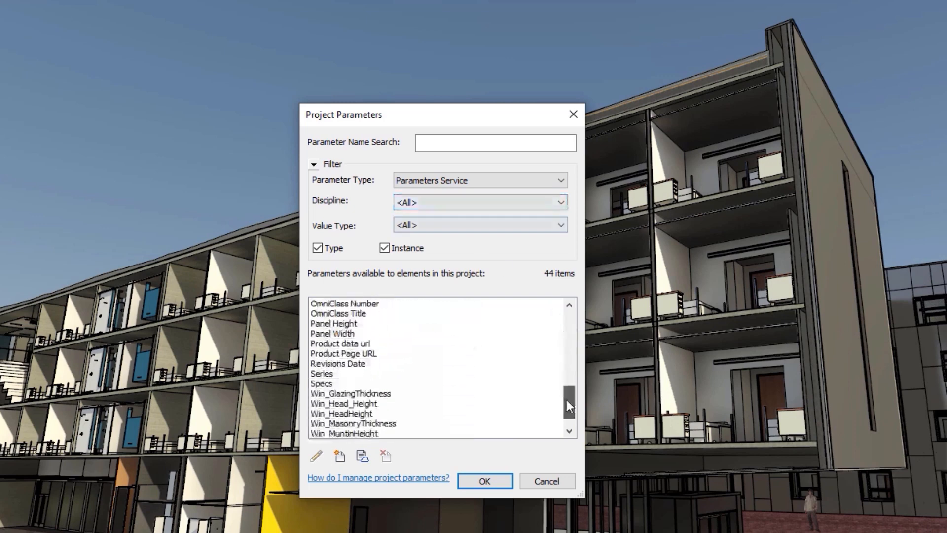
scroll("down", 3)
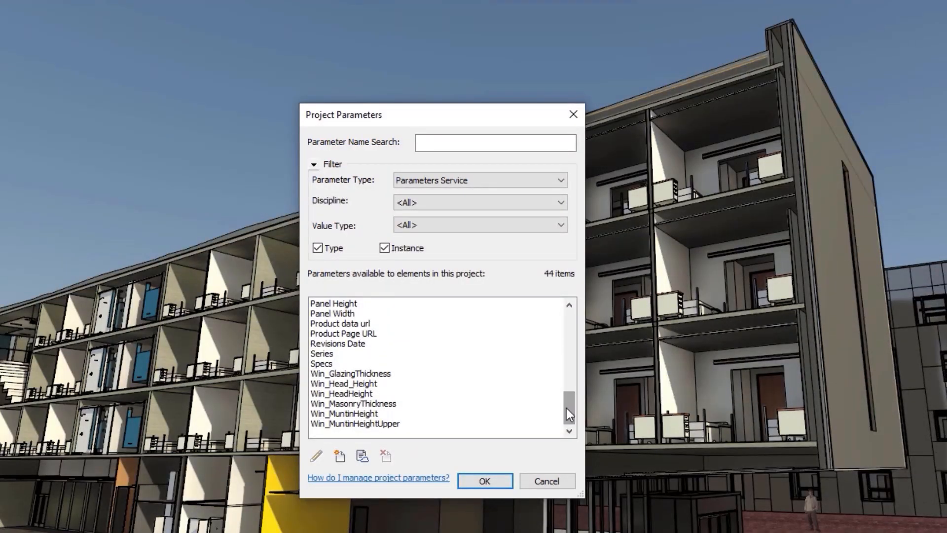
mouse_move(571, 403)
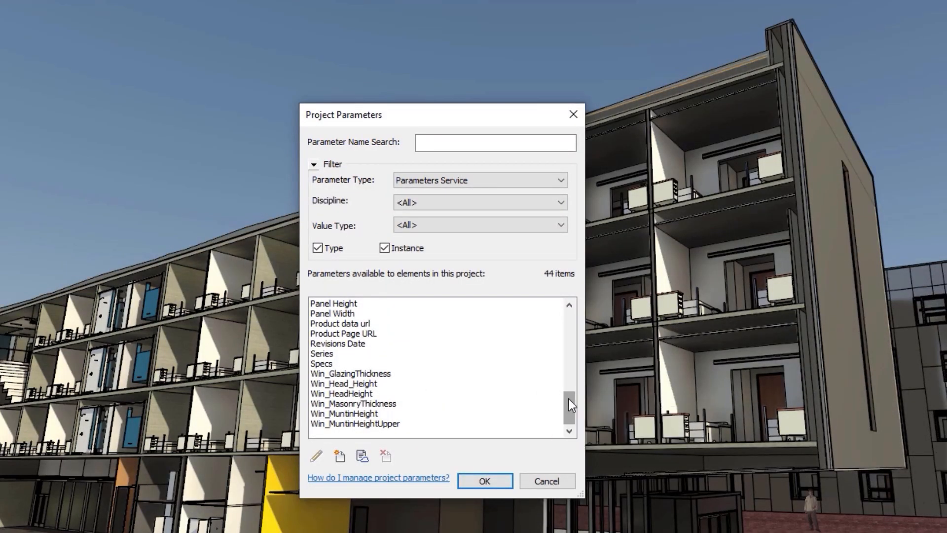
left_click(479, 179)
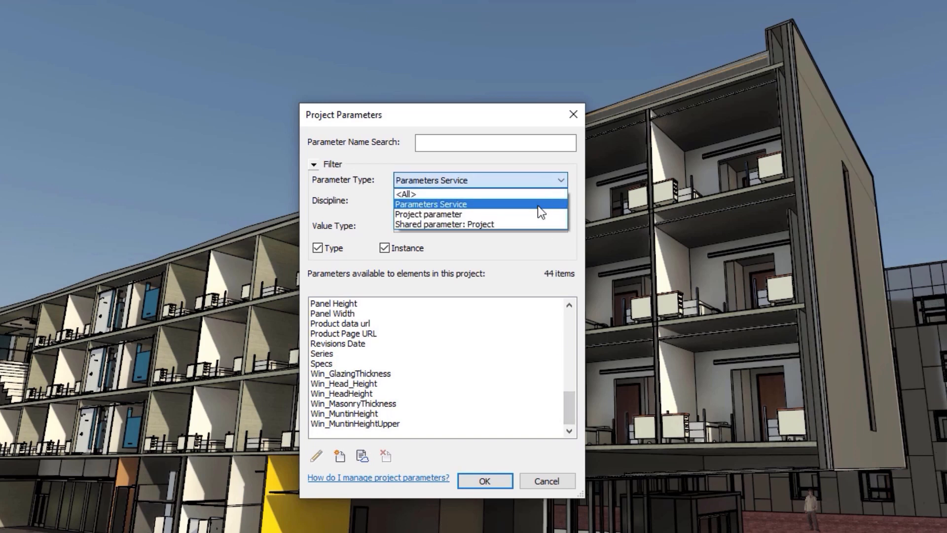
left_click(431, 203)
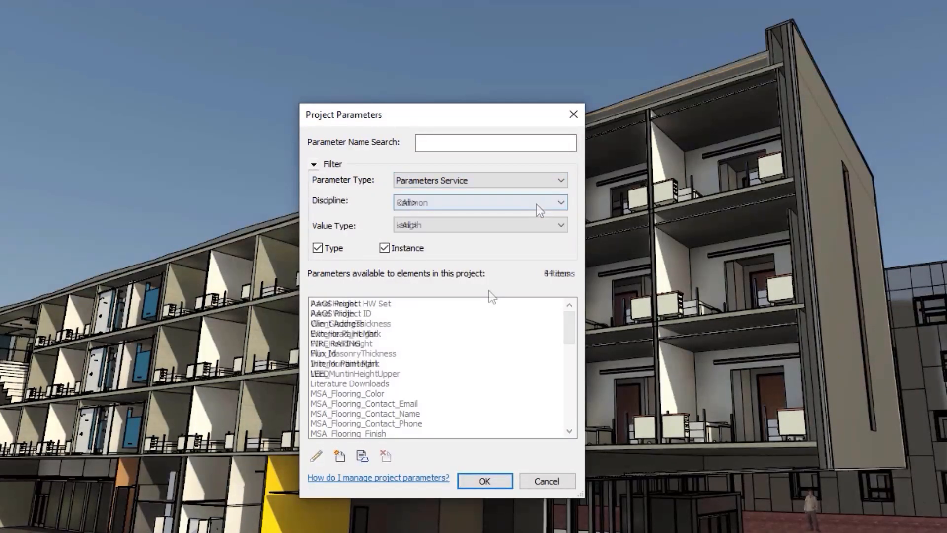